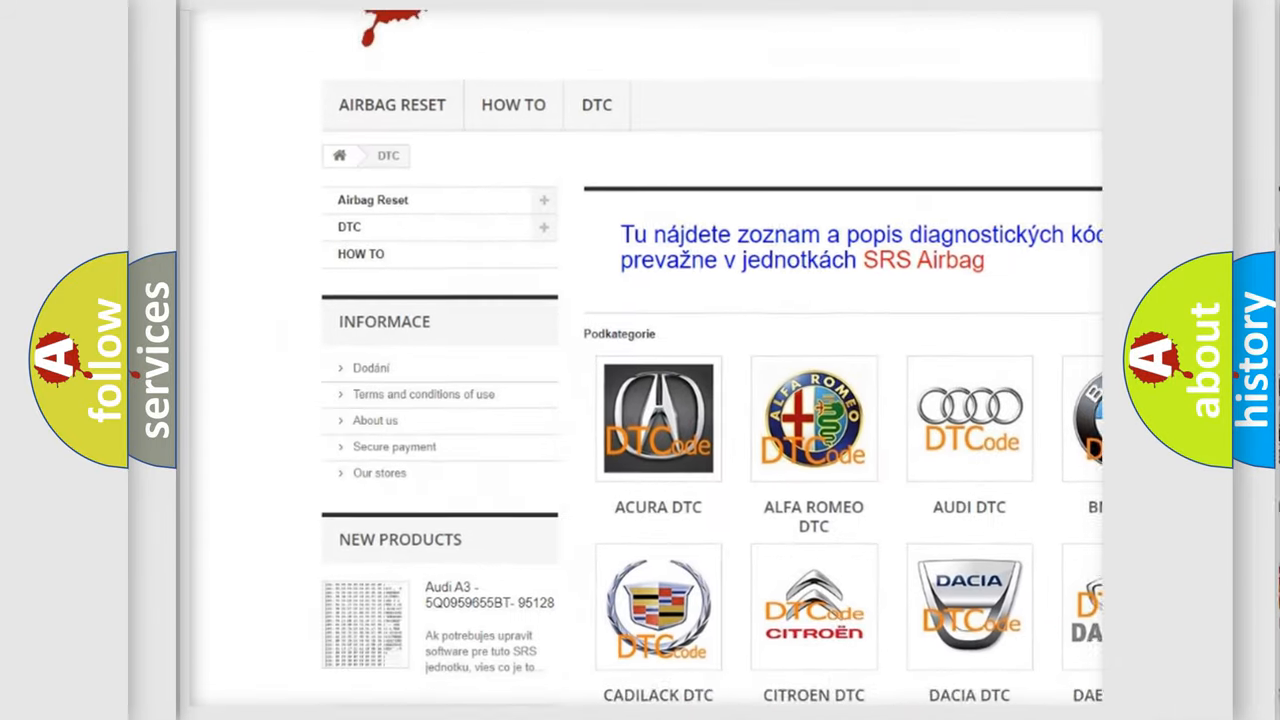
scroll(down, 3)
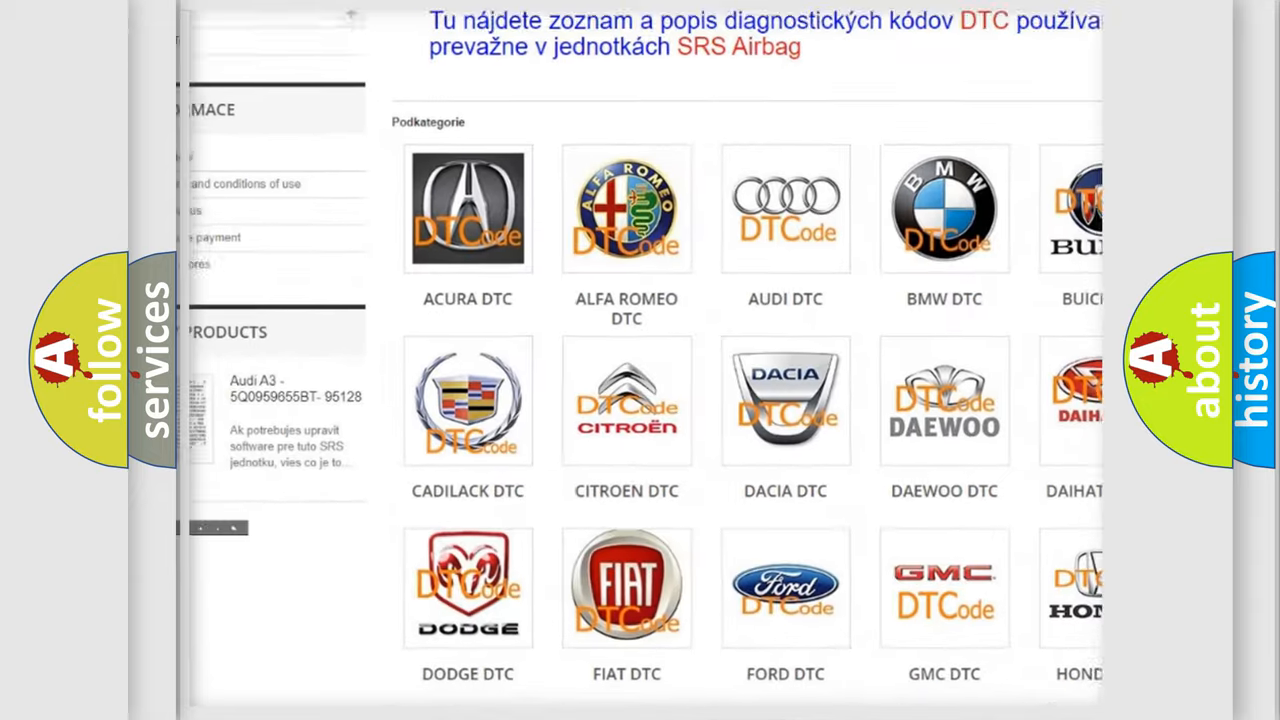
scroll(down, 3)
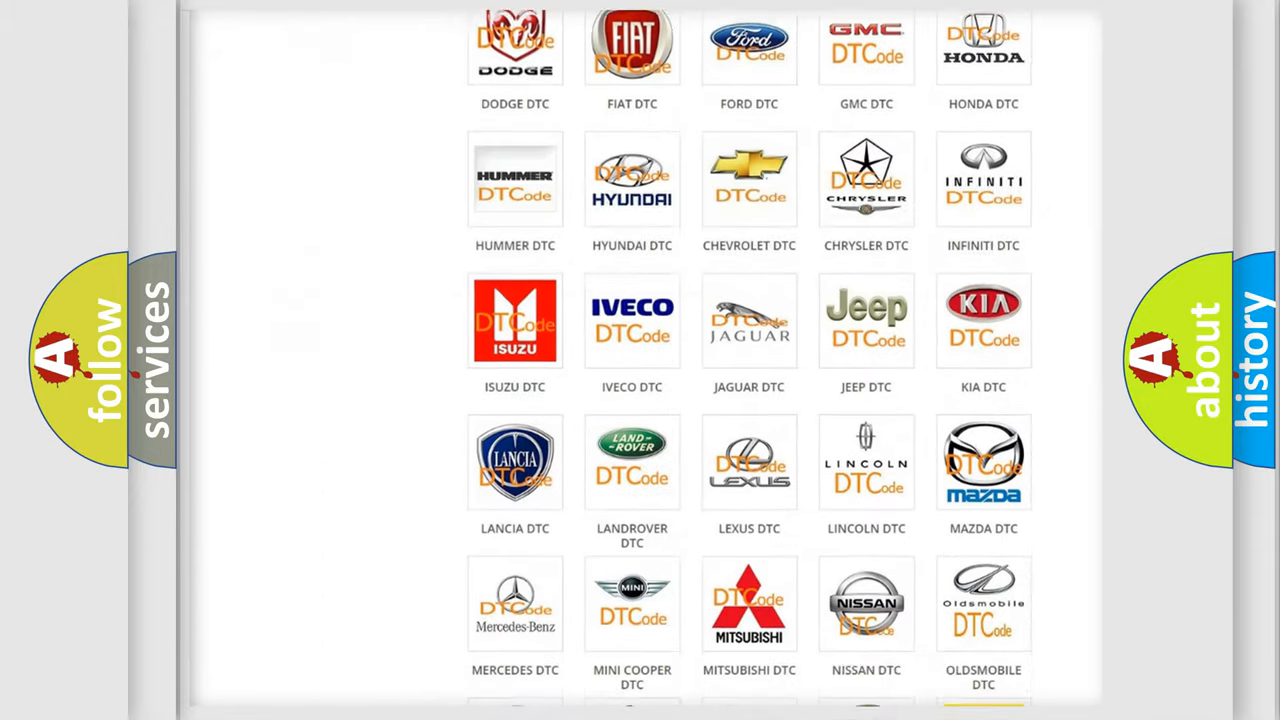
scroll(down, 3)
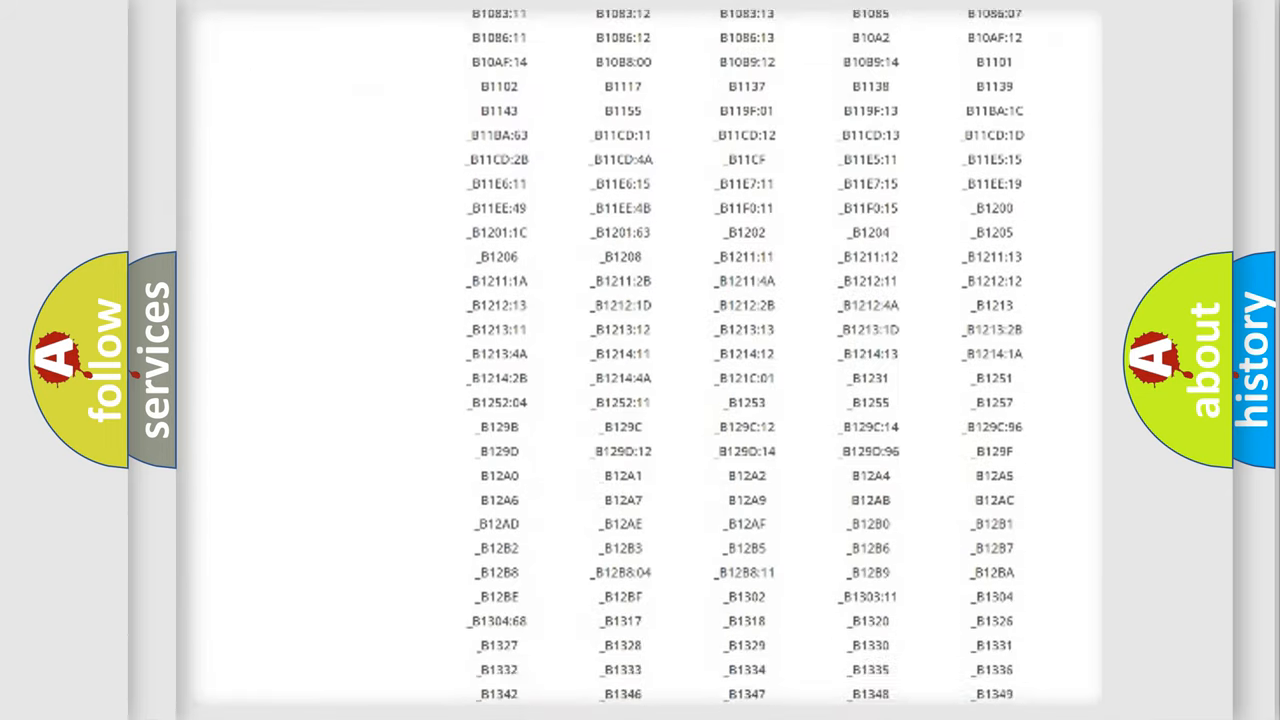
scroll(down, 3)
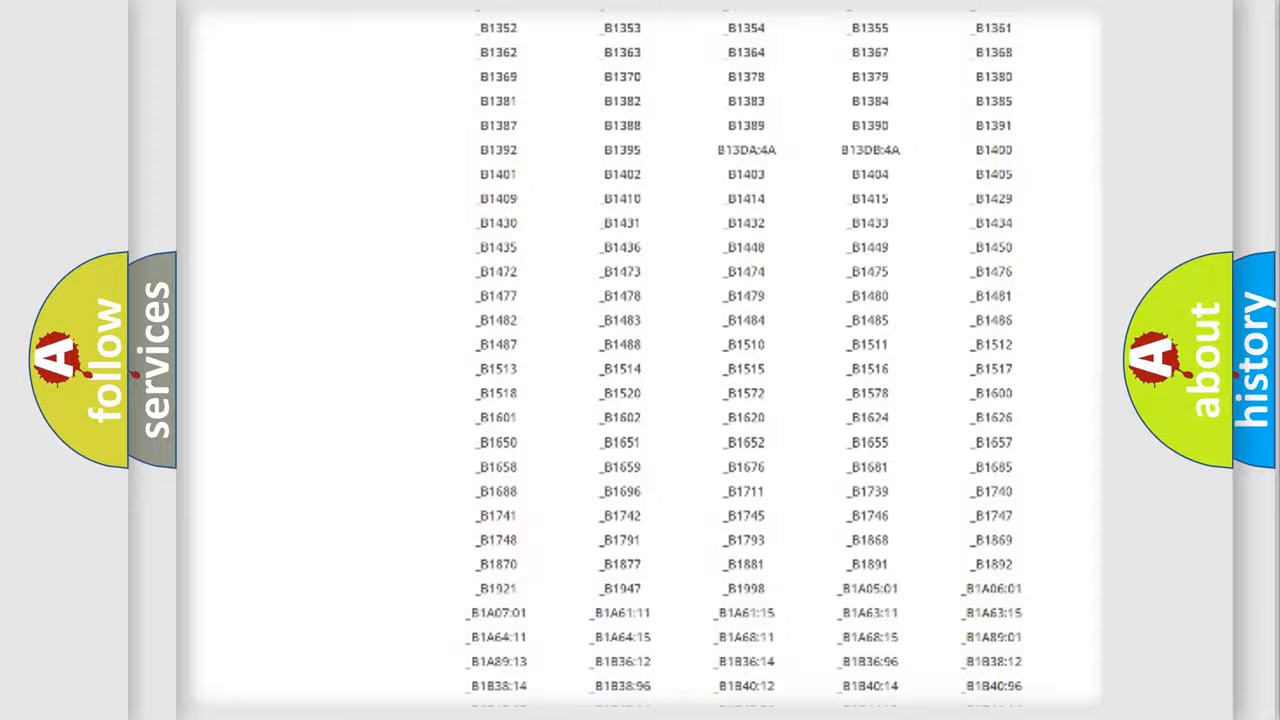